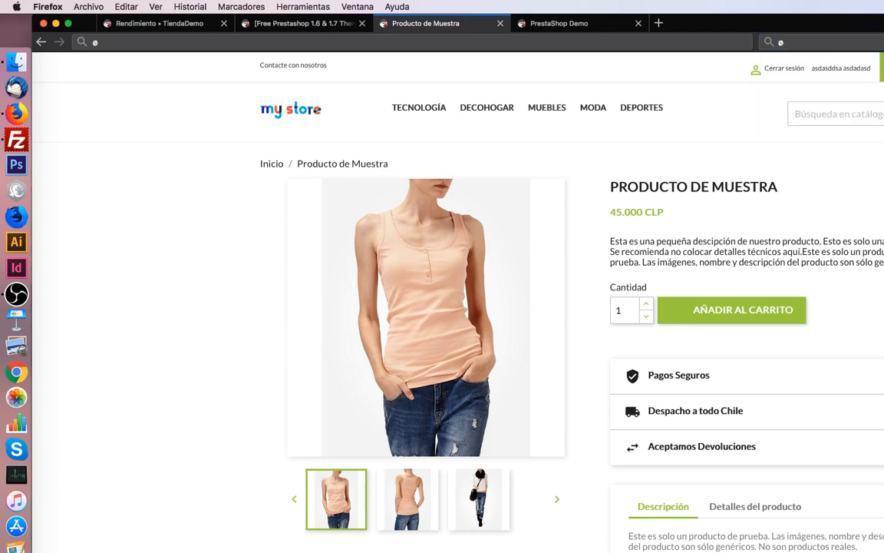
Bring up the PrestaShop Demo storefront showing the mug product page
click(558, 23)
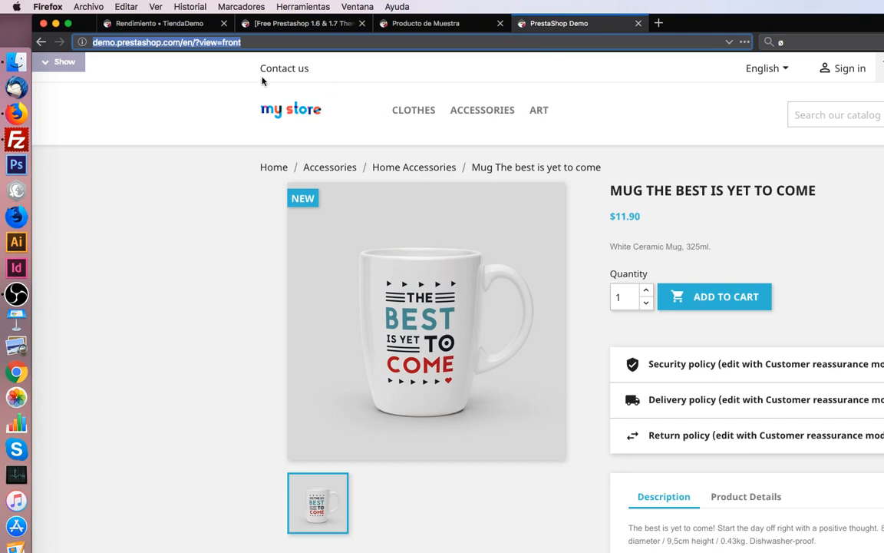
click(16, 139)
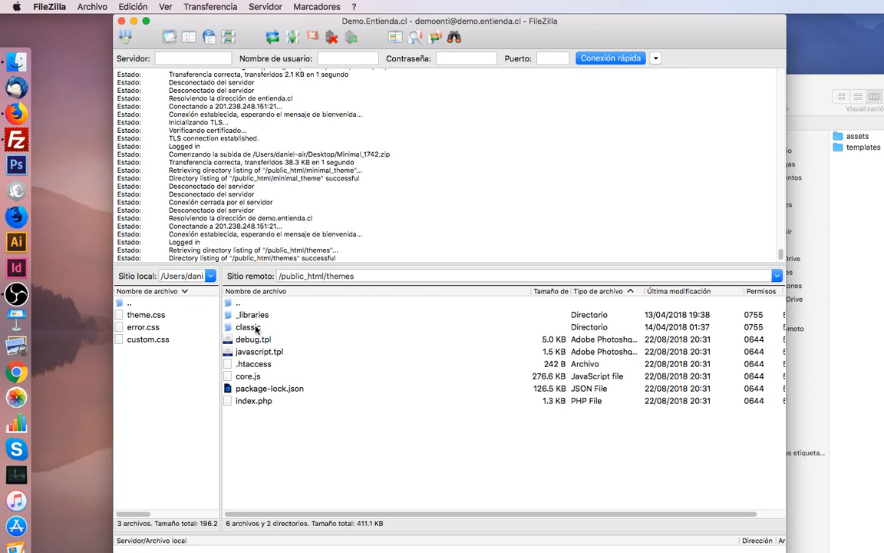
Enter the classic theme folder under /public_html/themes on the server
double_click(246, 326)
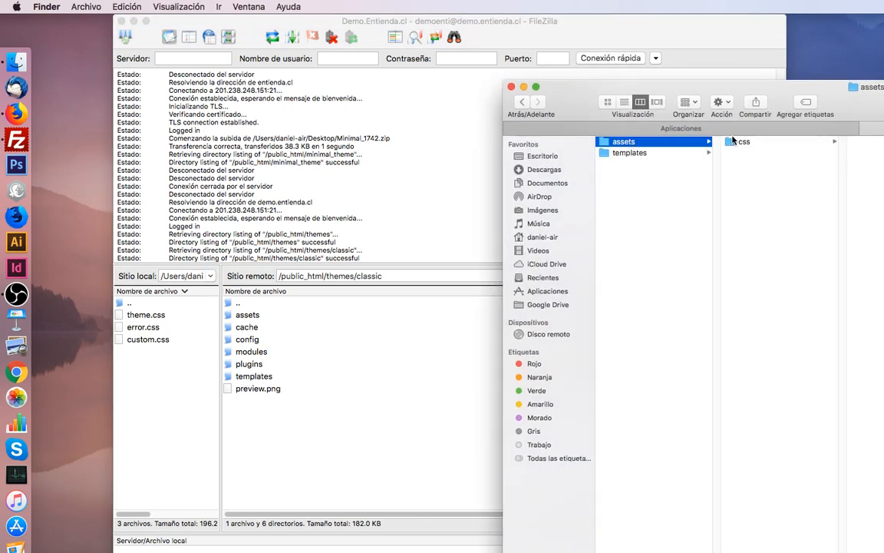
List the stylesheet files in the local assets/css folder
click(548, 291)
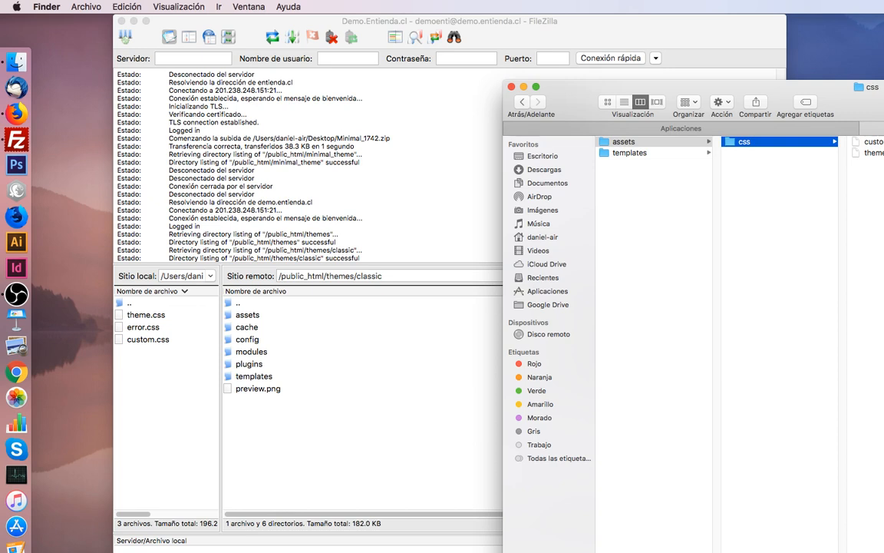
click(629, 152)
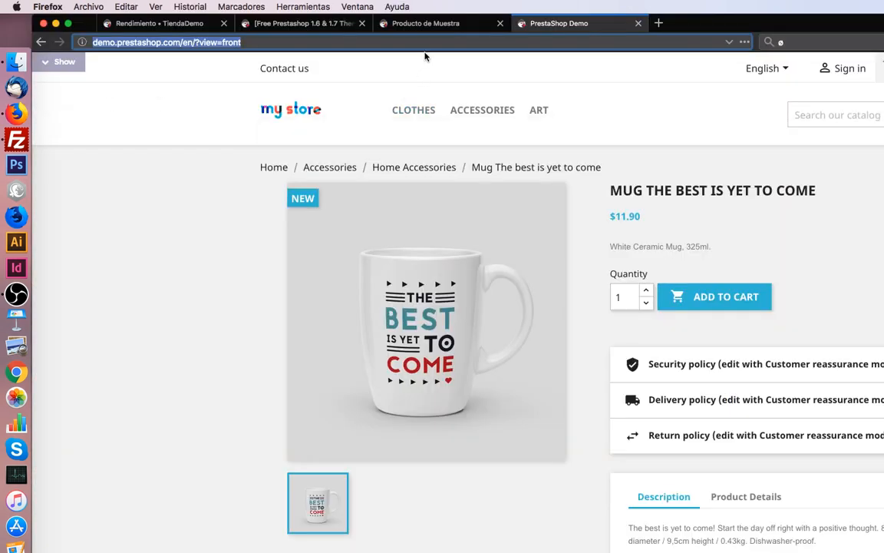
mouse_move(535, 147)
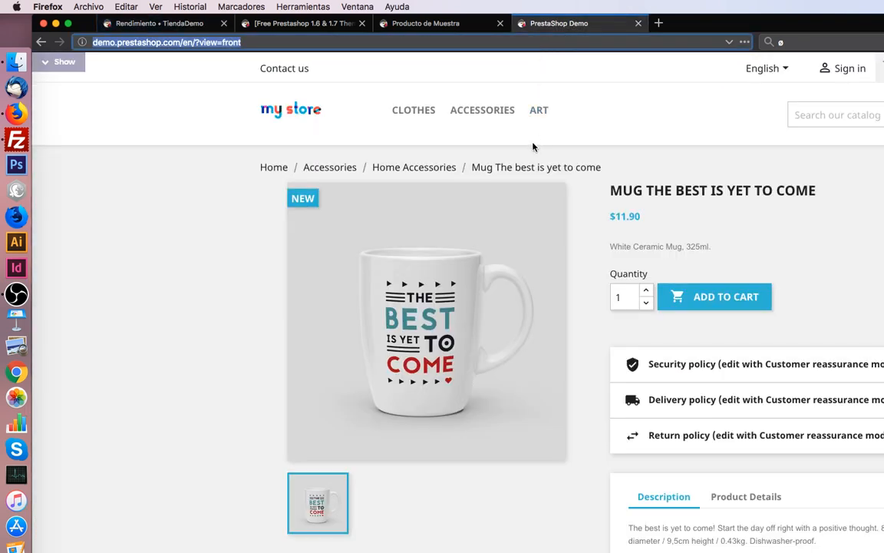
scroll(down, 3)
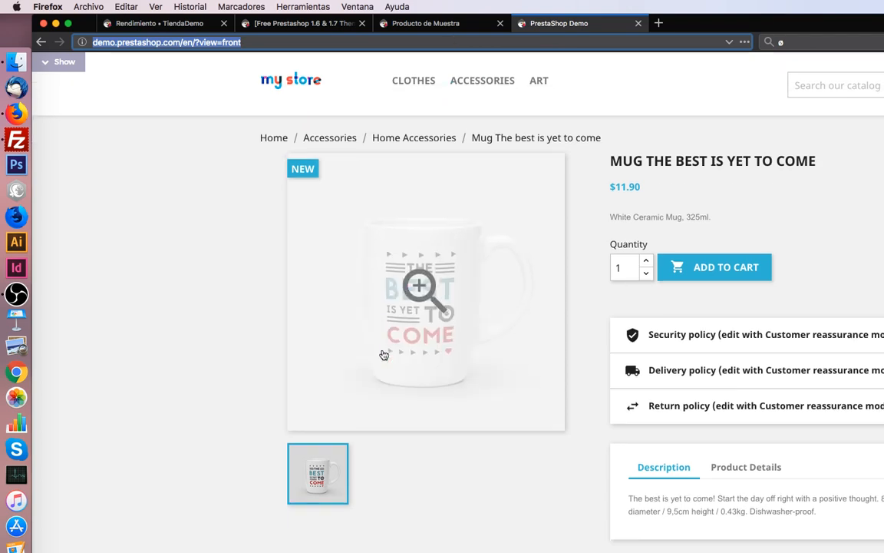